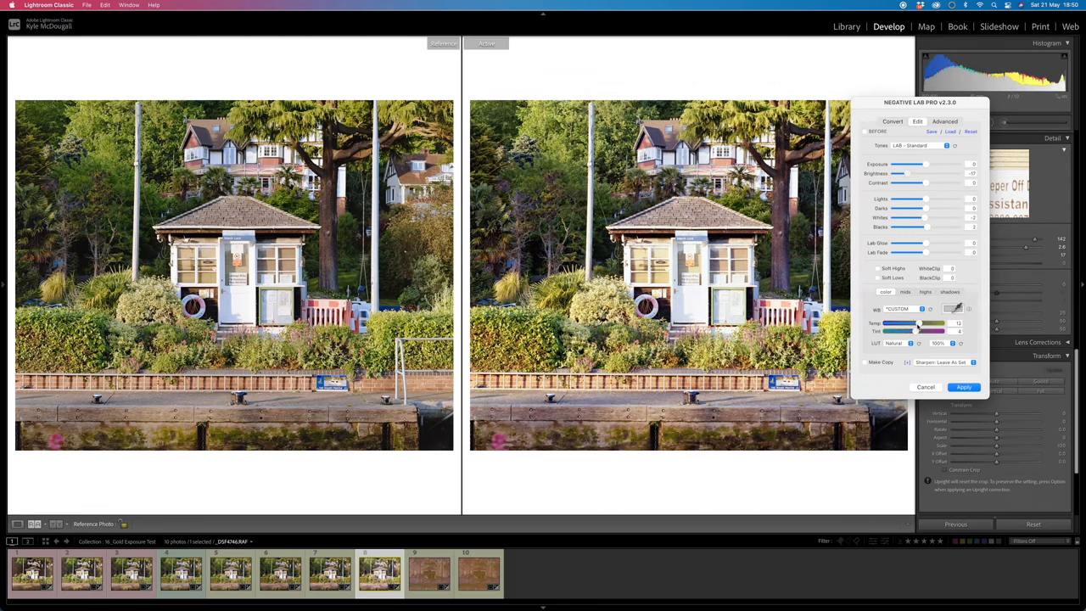
Set Negative Lab Pro Brightness to about -10 and warm Temp to about 10
click(963, 387)
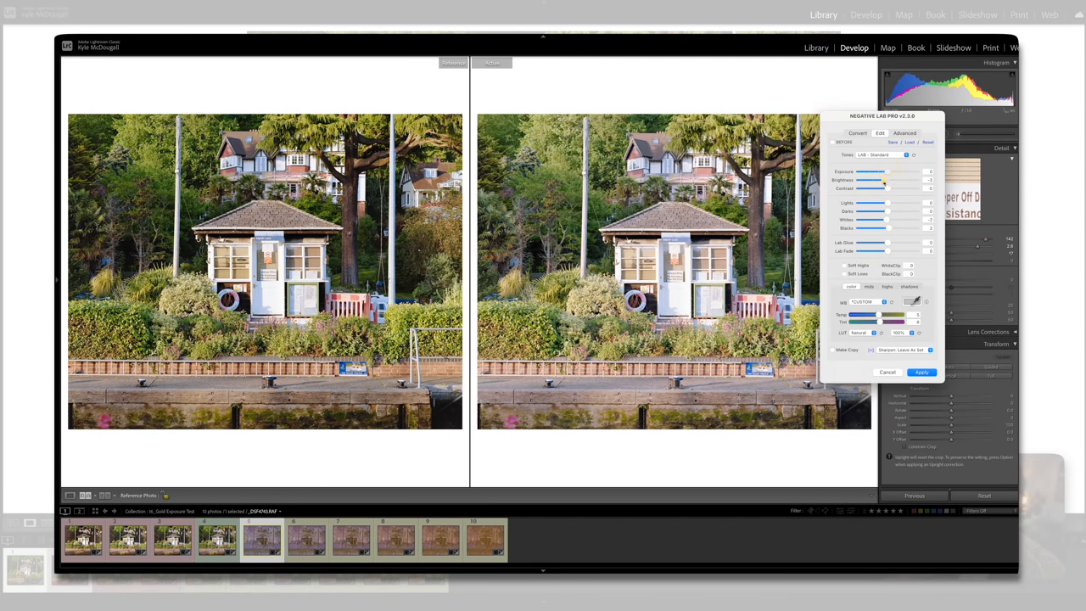
drag(885, 180, 873, 180)
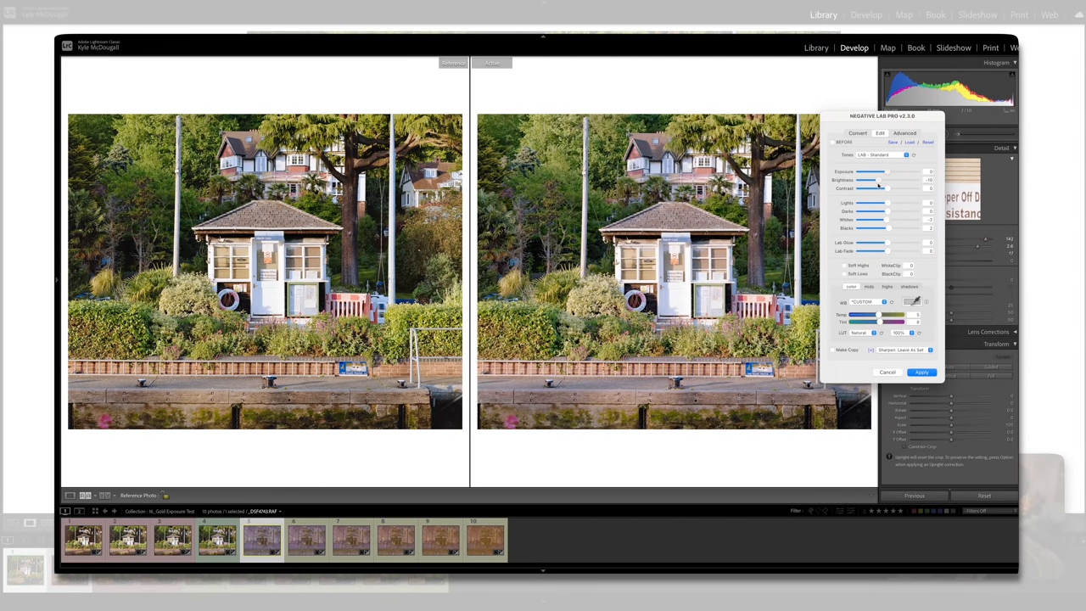
drag(874, 180, 872, 180)
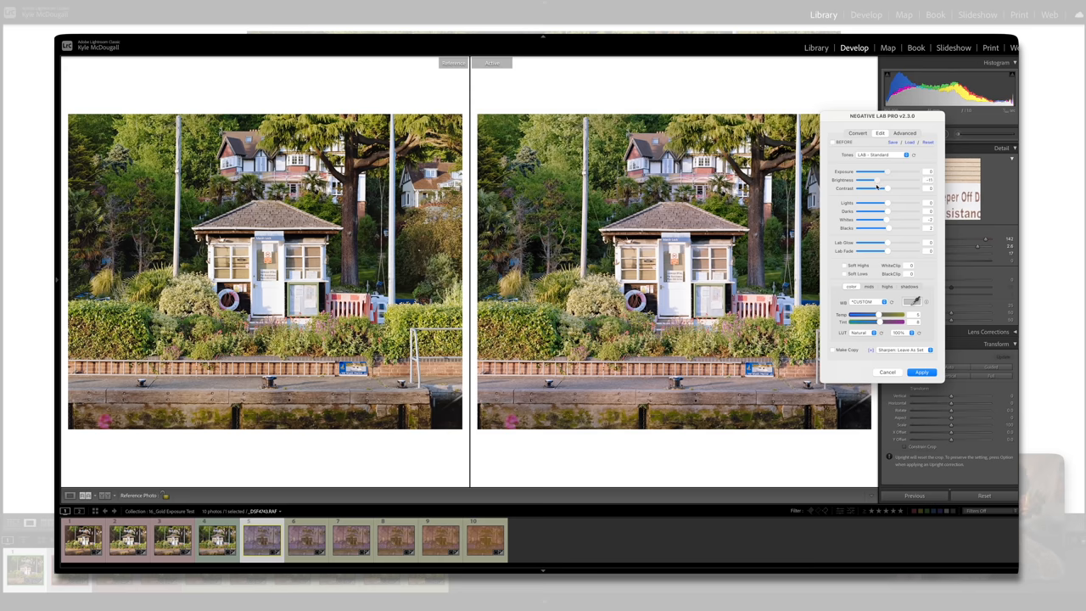
drag(874, 315, 883, 316)
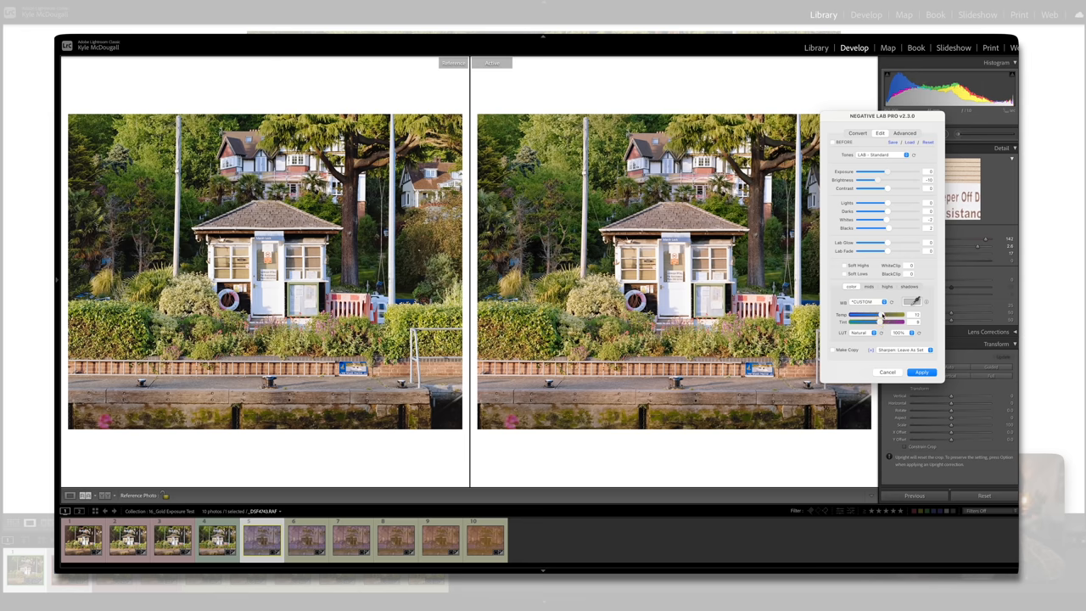
click(921, 372)
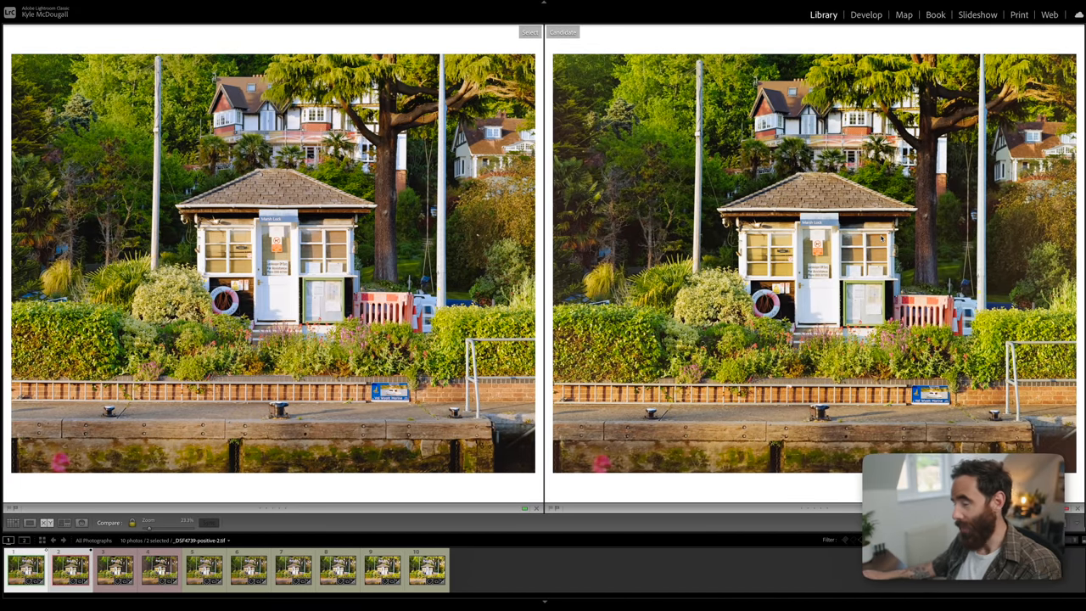
mouse_move(914, 243)
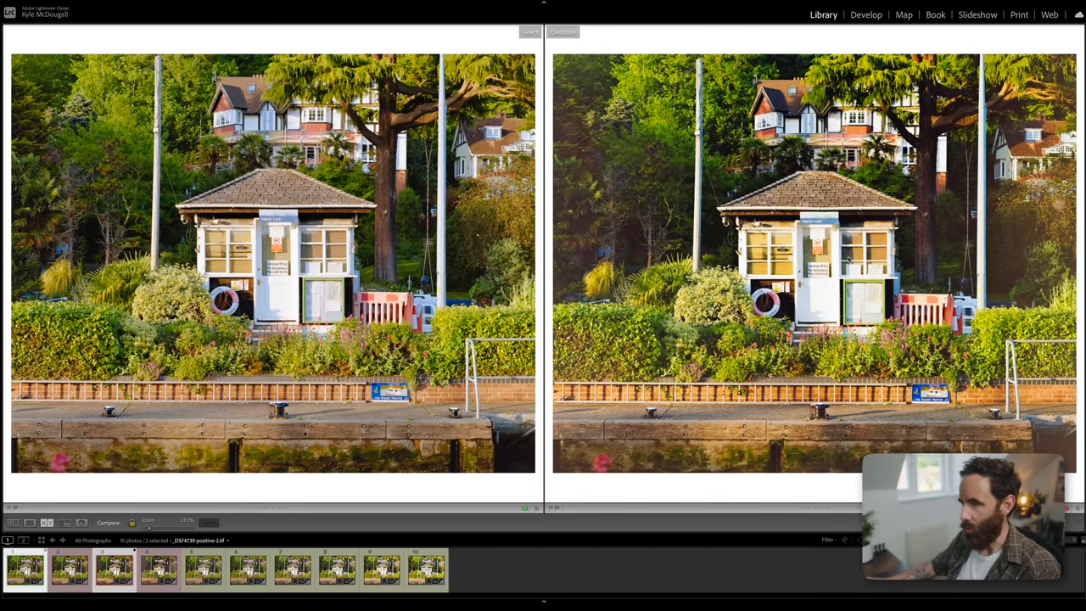
mouse_move(619, 224)
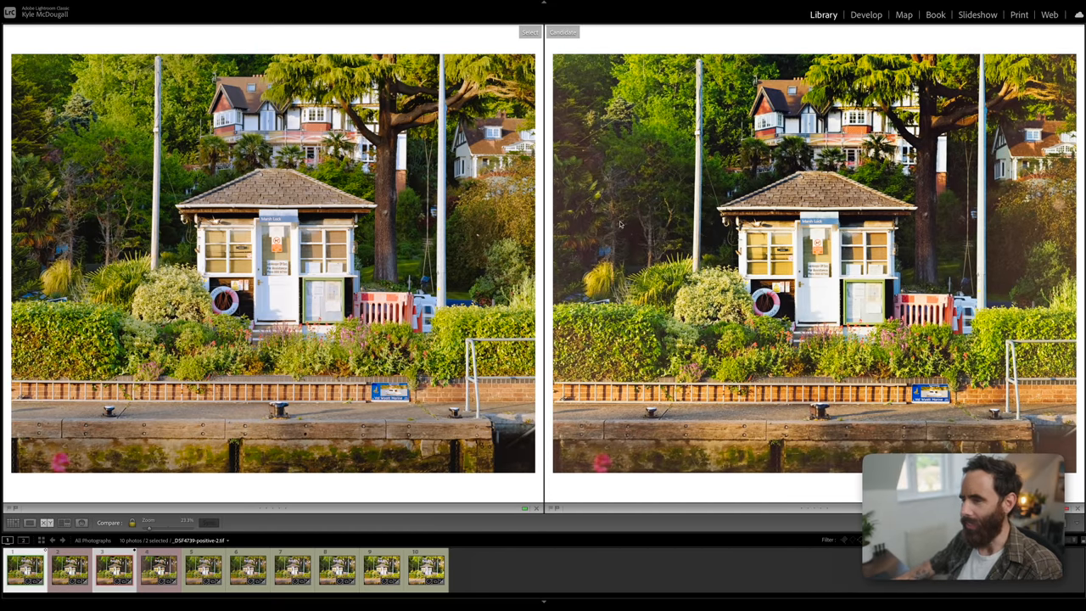
mouse_move(611, 170)
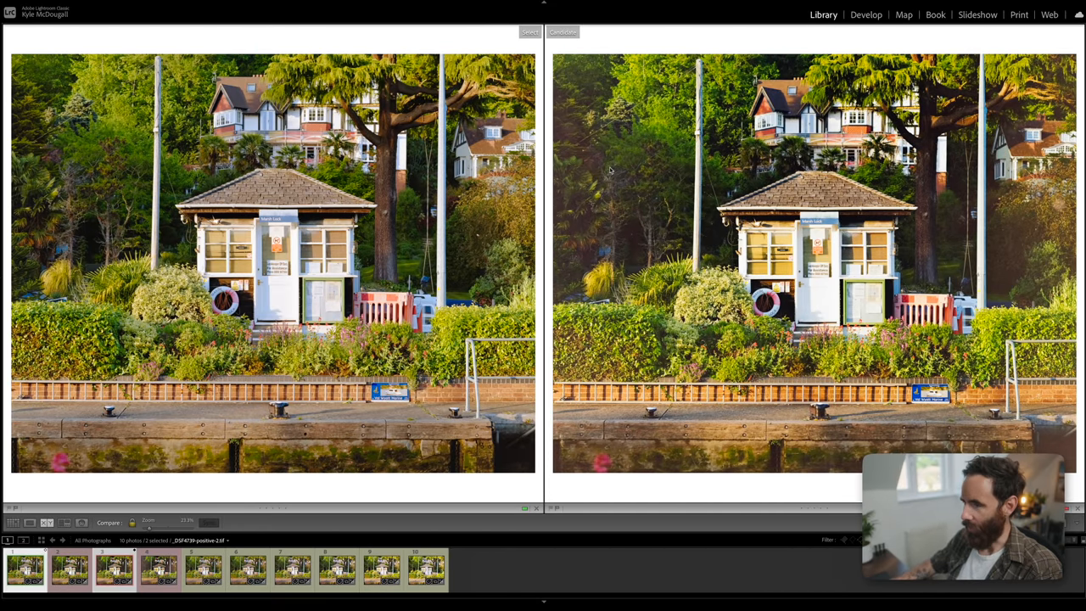
mouse_move(796, 307)
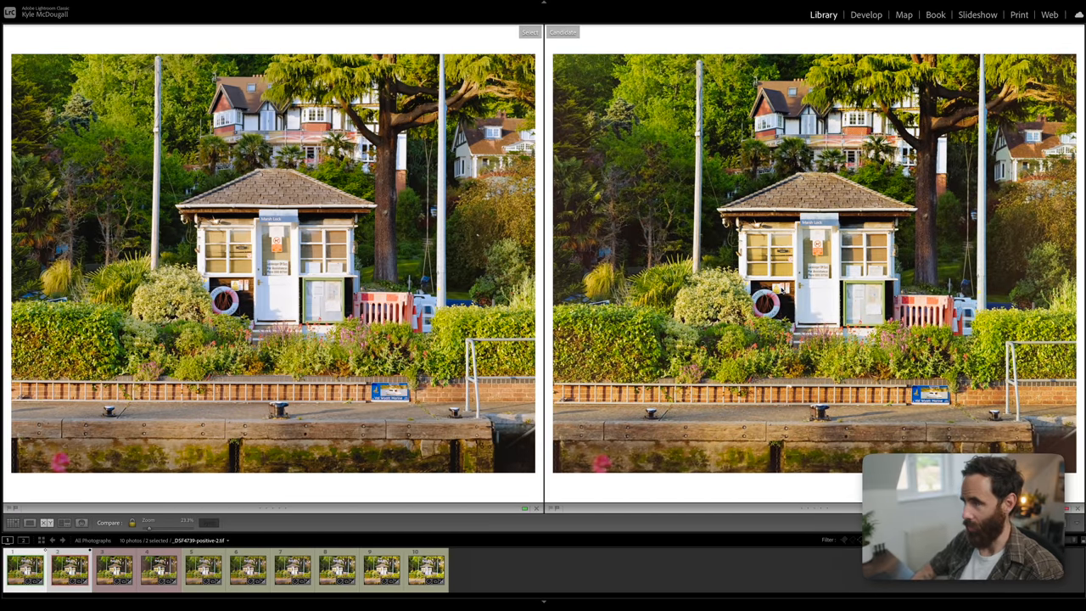
Switch to Loupe view to show the single lock-house scan
click(29, 522)
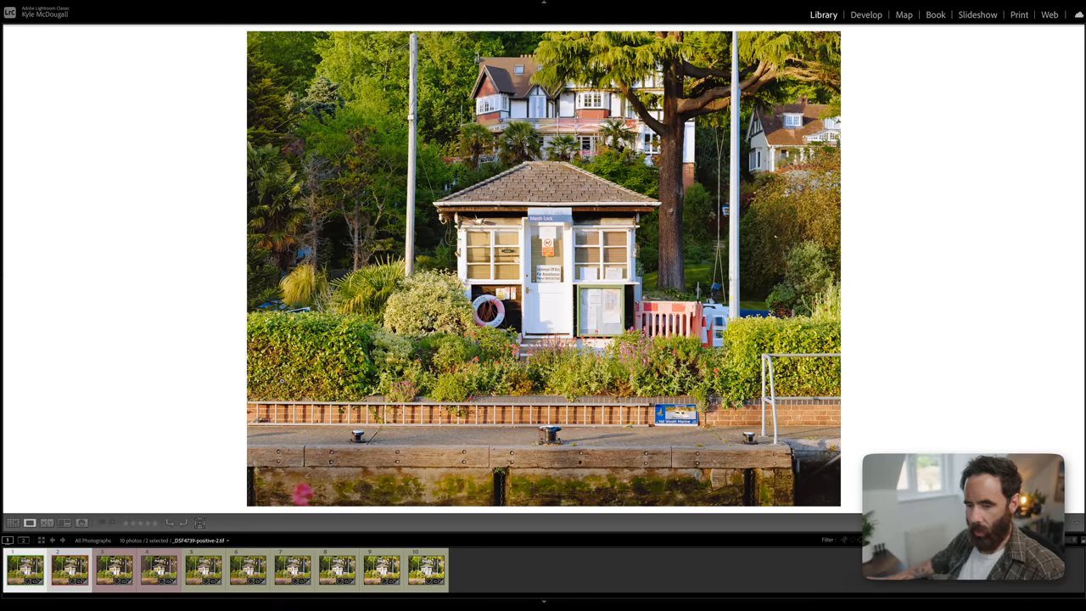
mouse_move(130, 477)
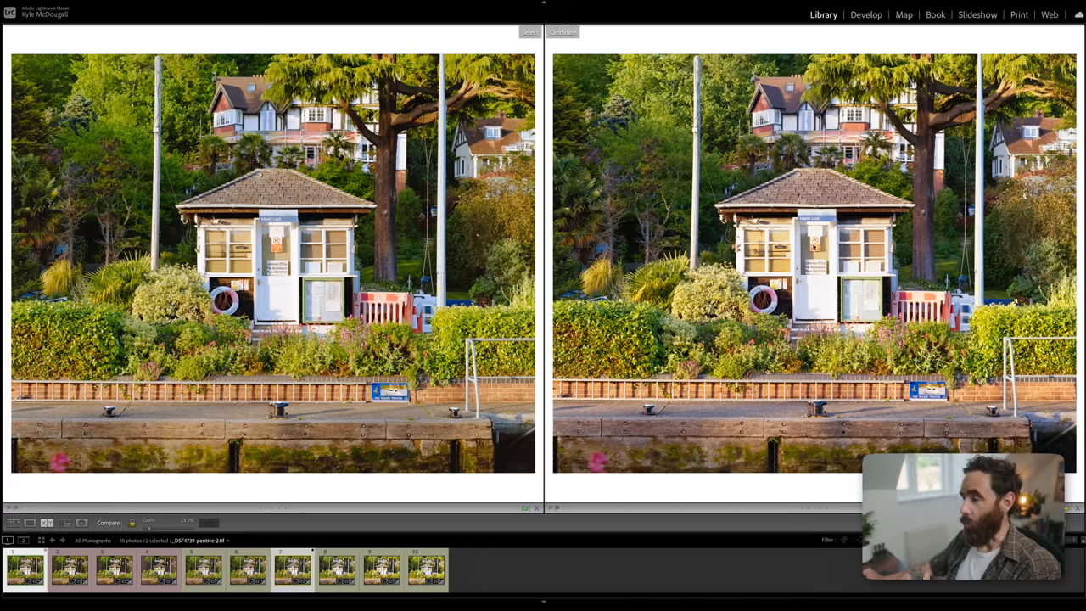
mouse_move(942, 110)
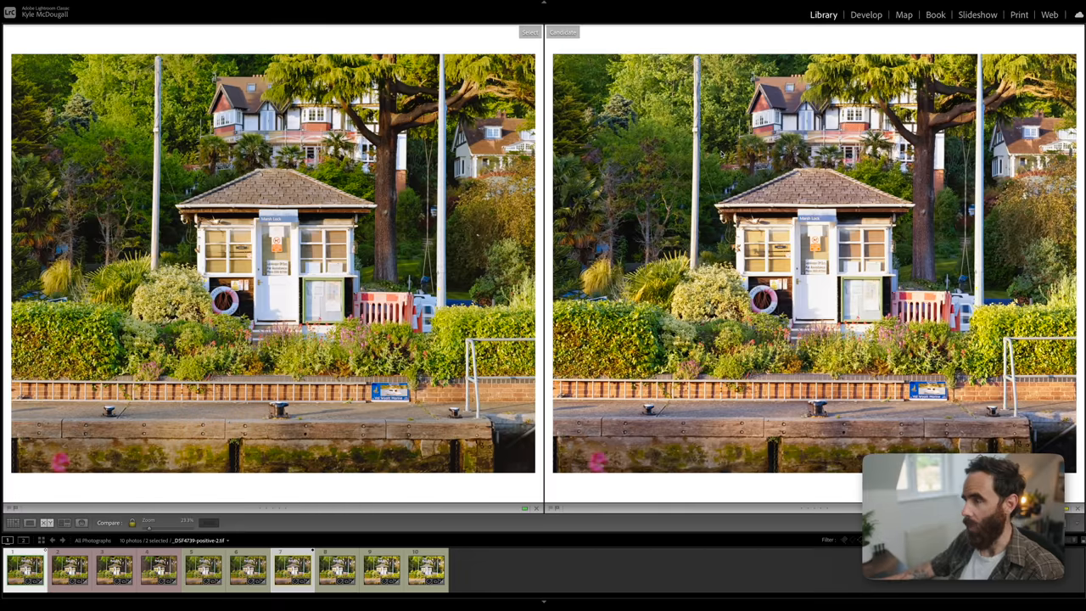
mouse_move(915, 202)
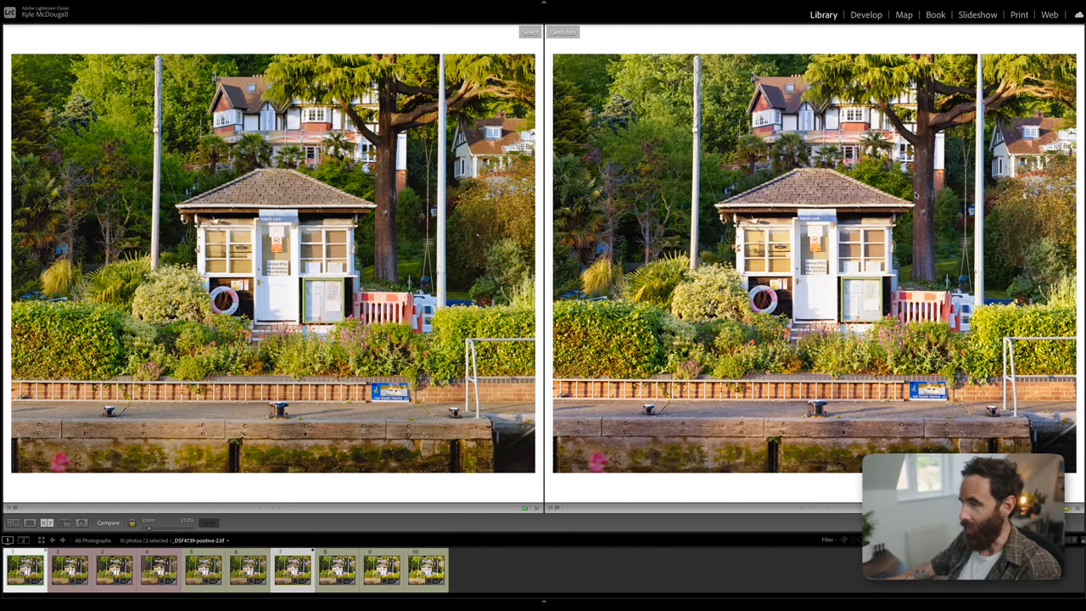
mouse_move(874, 263)
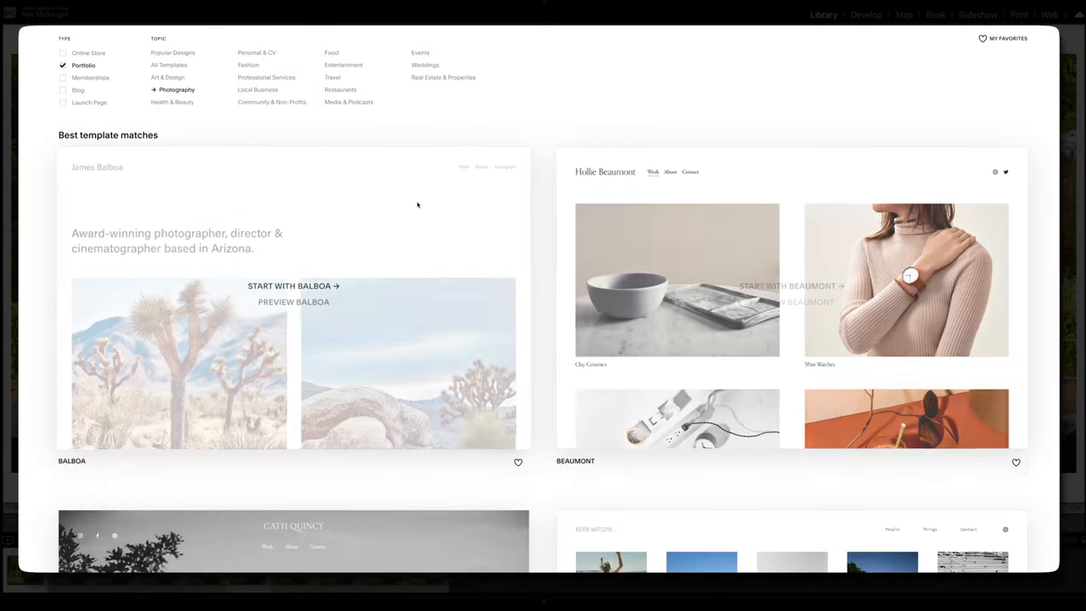
Preview the Balboa photography portfolio template
click(292, 302)
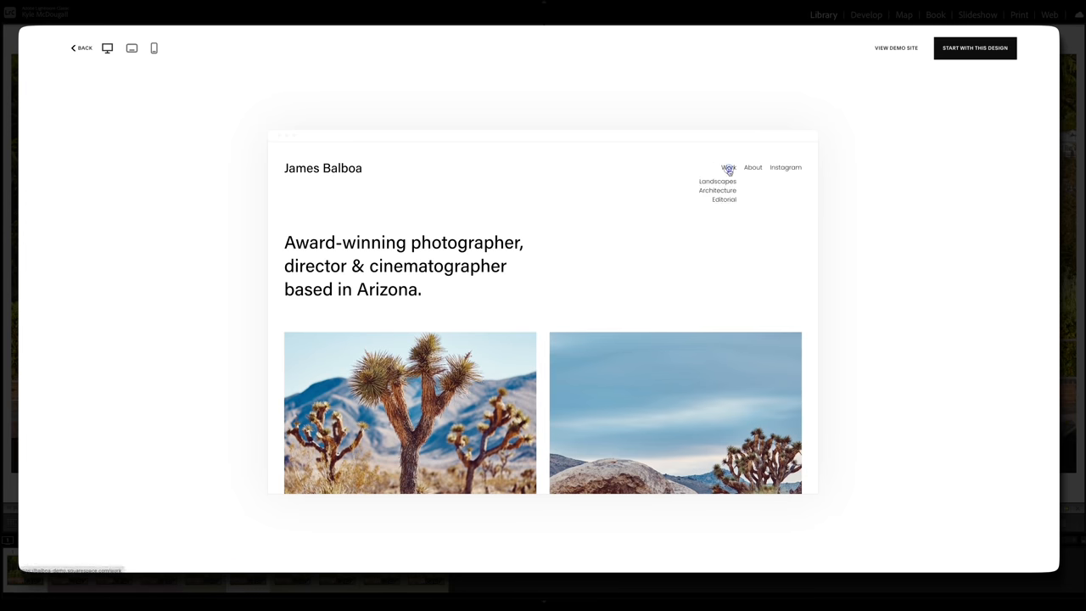
Open the English Coast gallery page showing the caravan park photograph
scroll(down, 3)
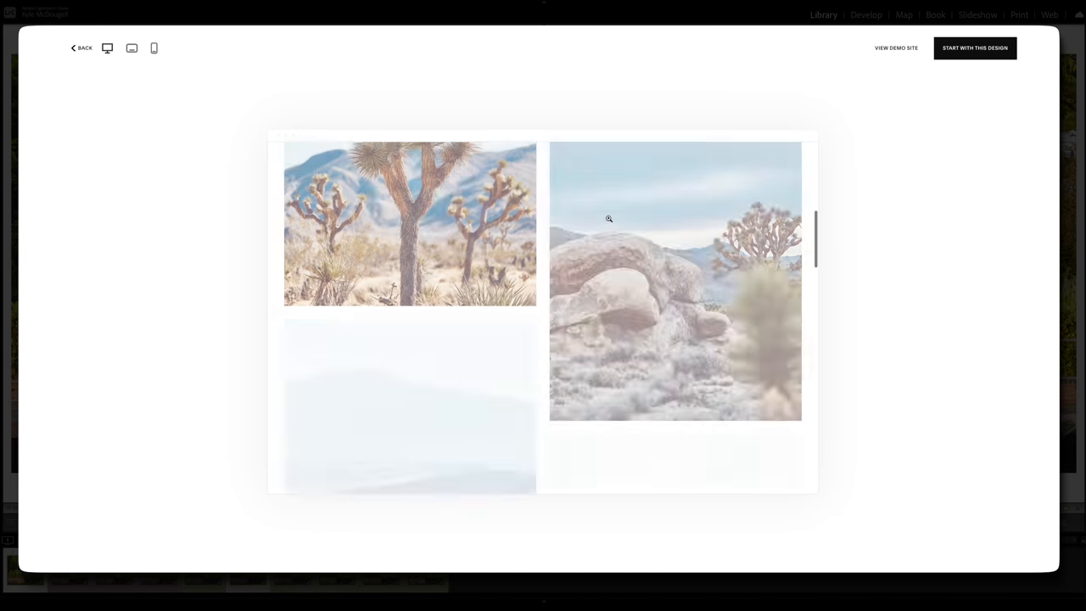
click(82, 47)
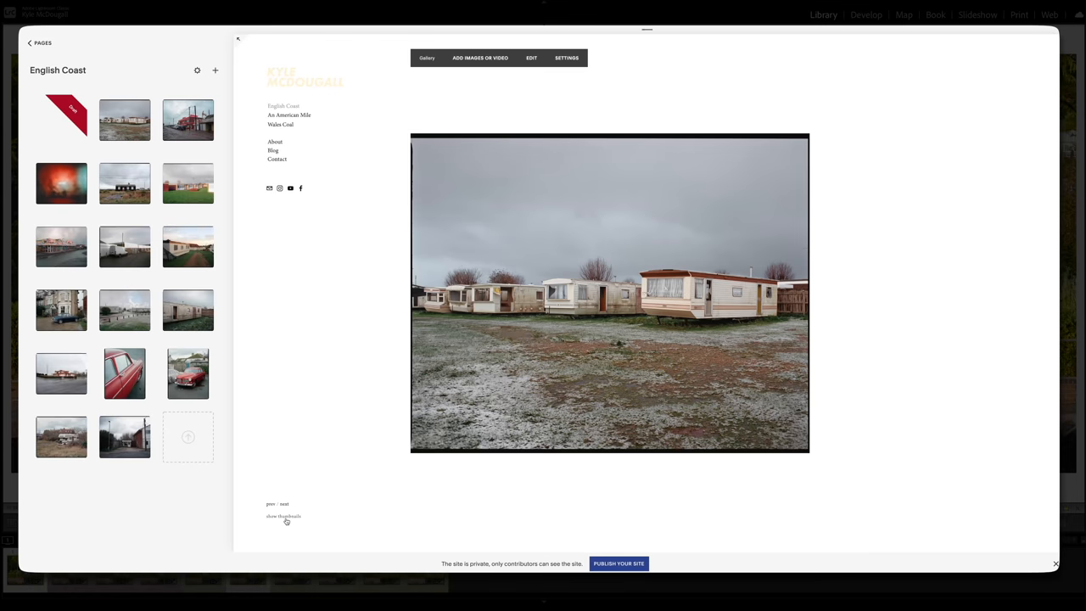
click(283, 516)
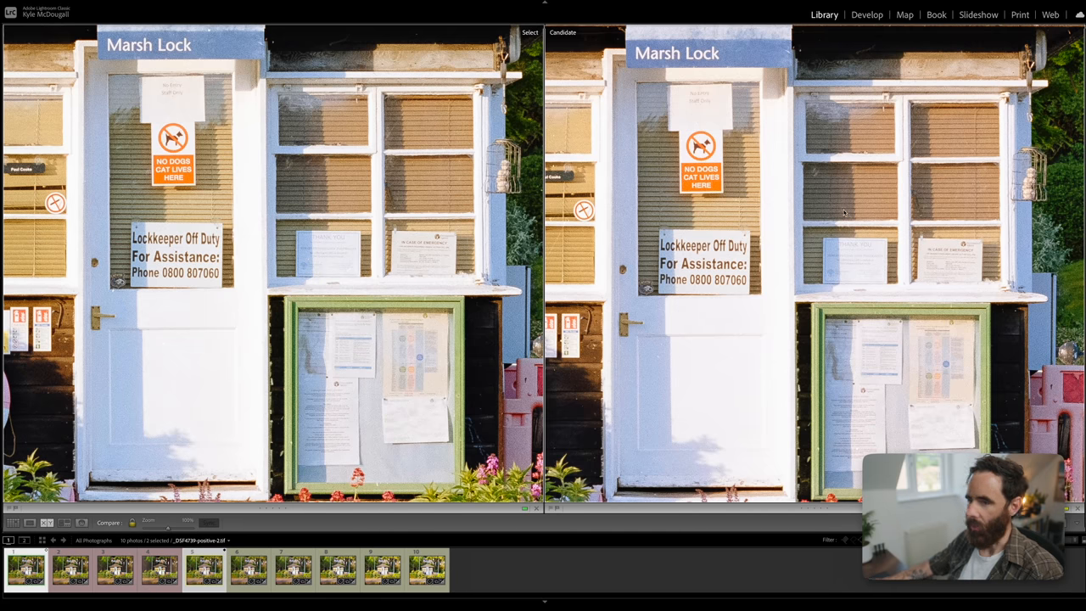
mouse_move(426, 223)
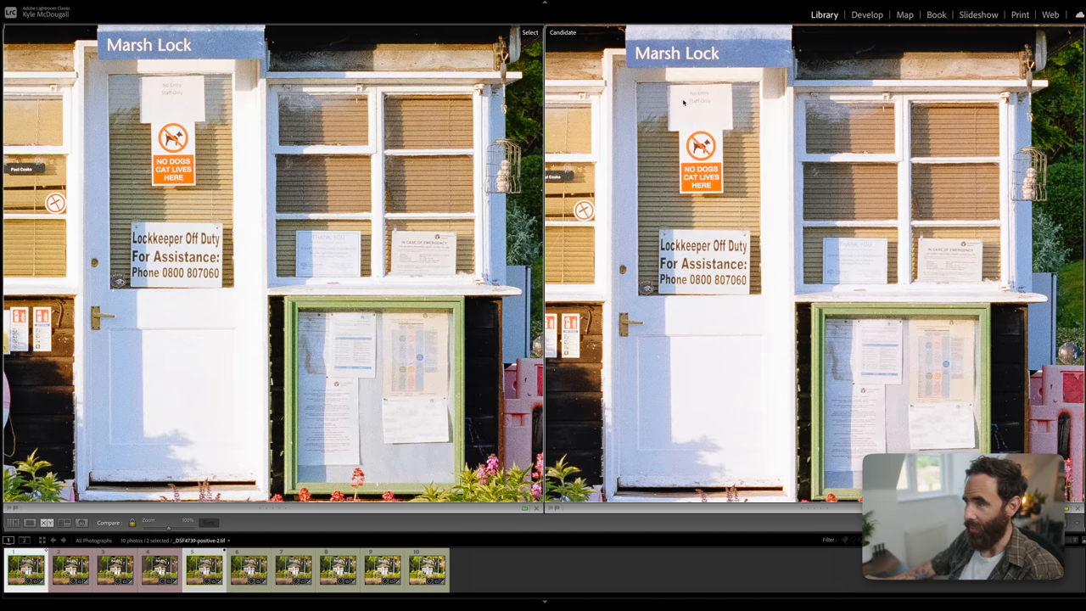
mouse_move(727, 101)
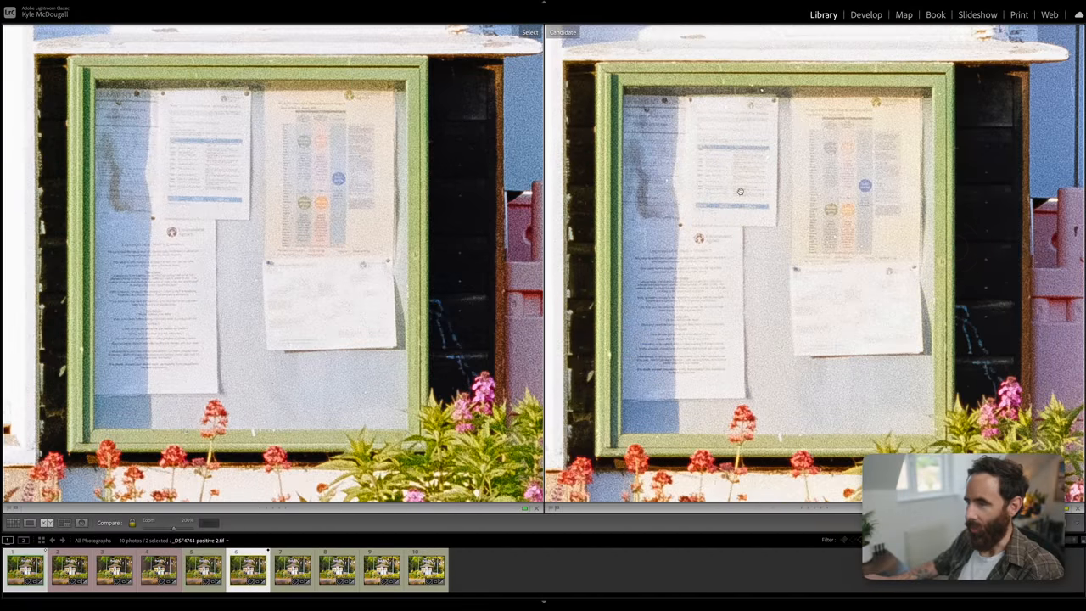
mouse_move(704, 298)
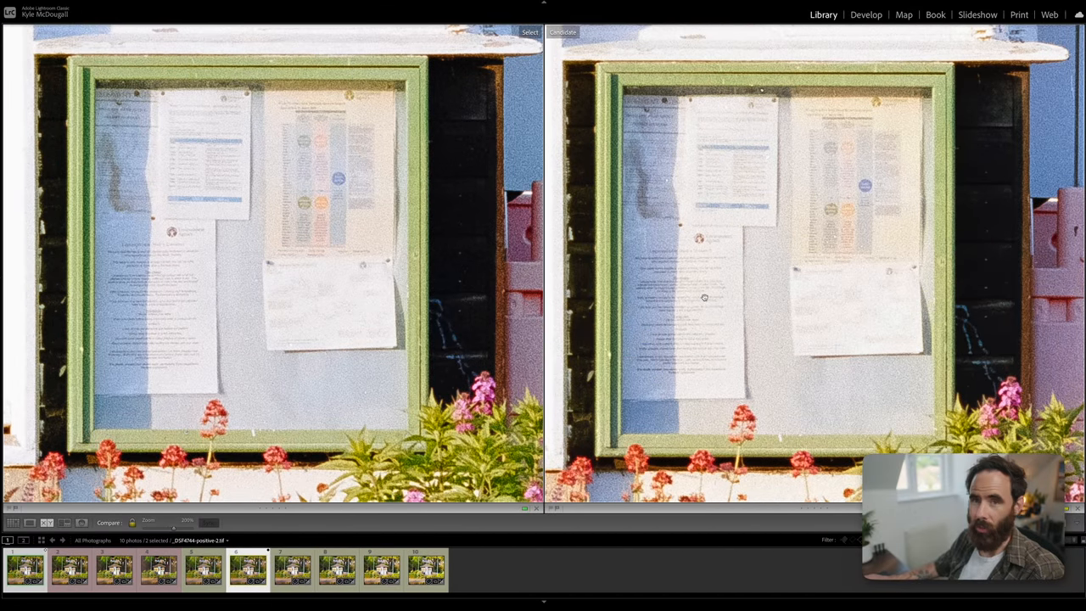
mouse_move(685, 218)
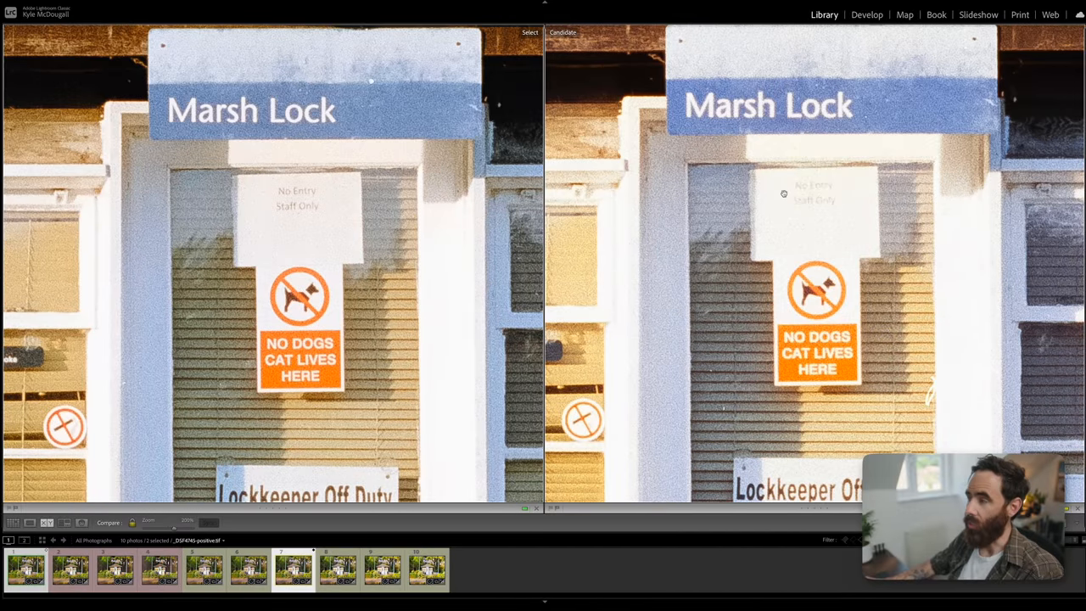
mouse_move(950, 426)
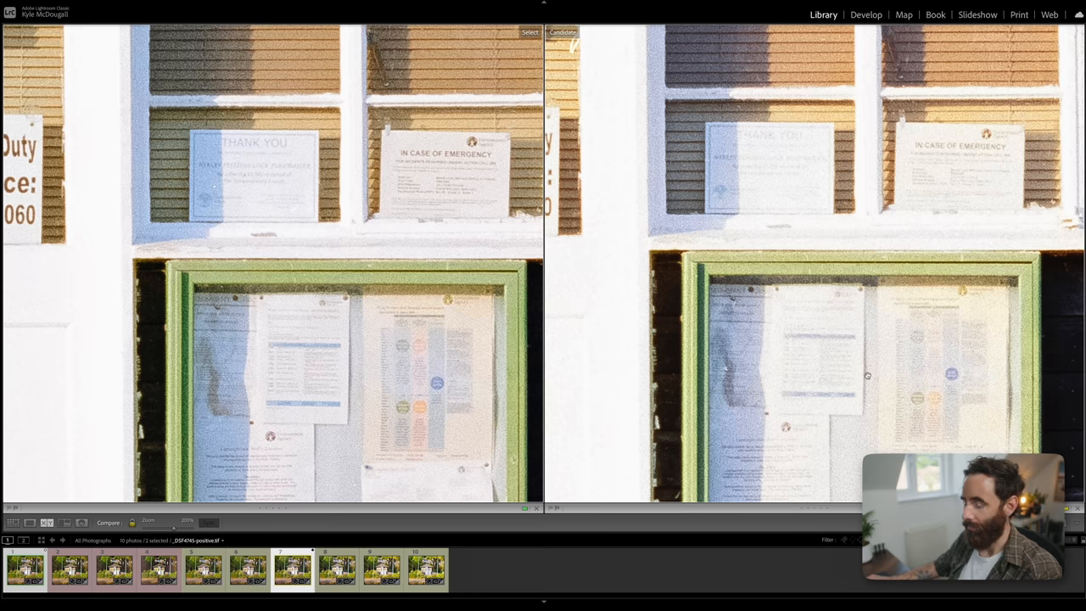
mouse_move(821, 346)
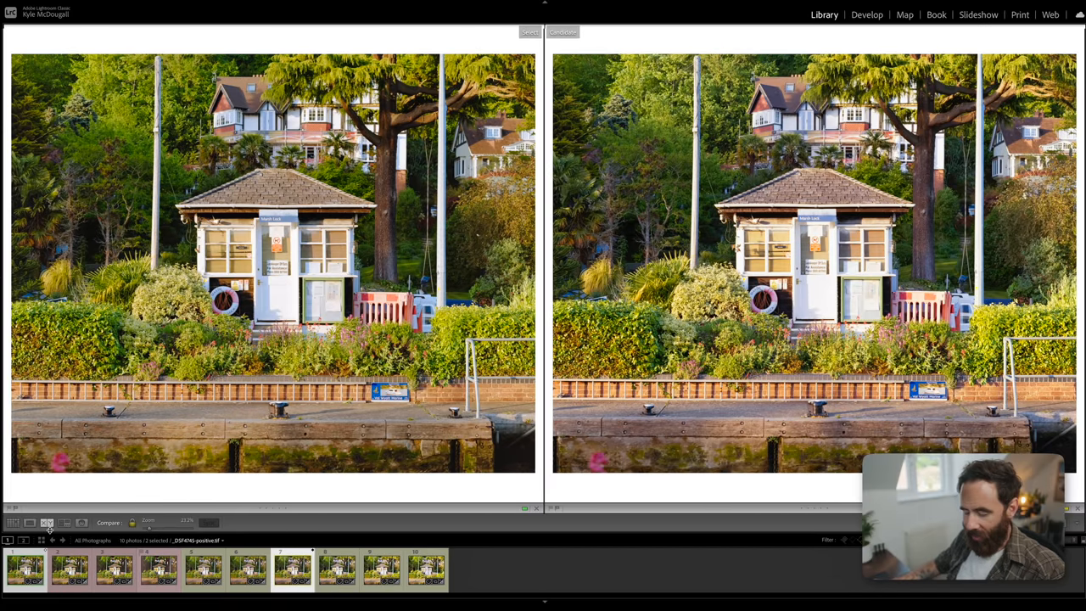
Leave the side-by-side comparison to view the conversion on its own
click(866, 15)
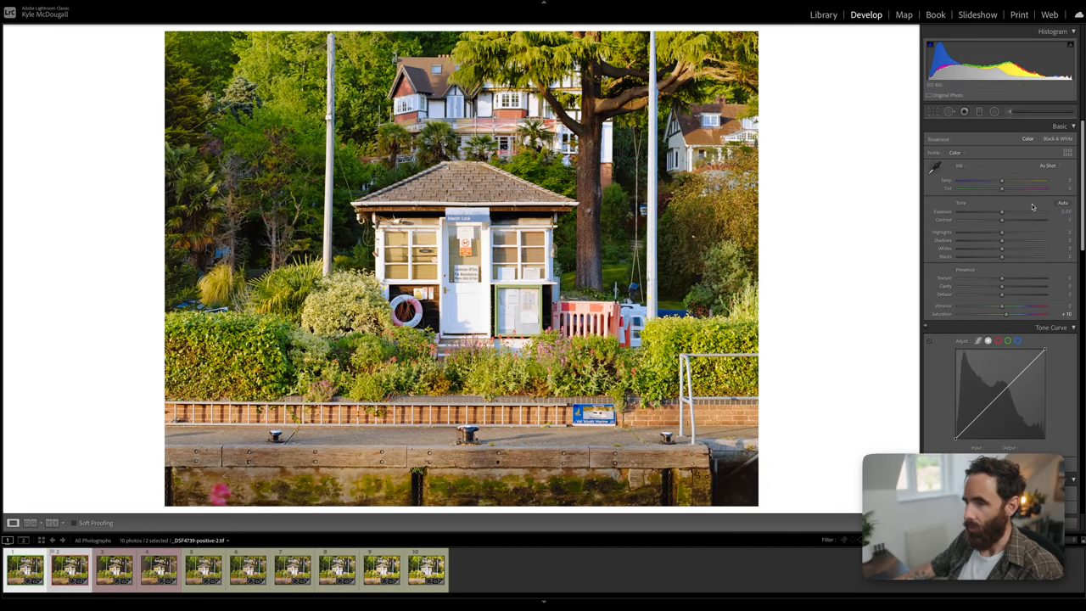
Raise the Shadows slider on the first Marsh Lock negative, then select another frame
drag(1002, 245, 1045, 245)
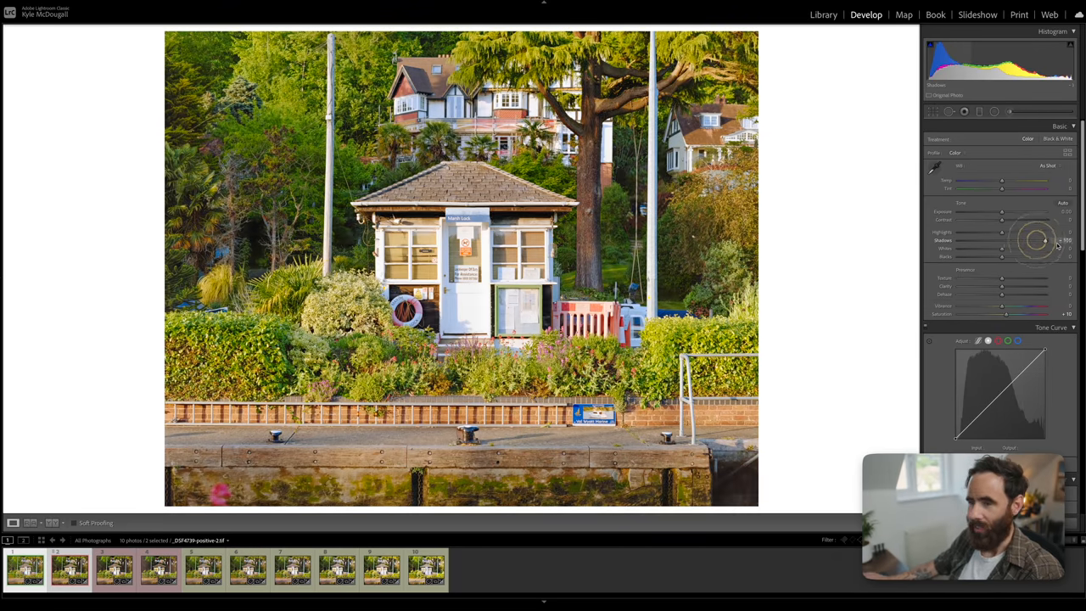
click(69, 570)
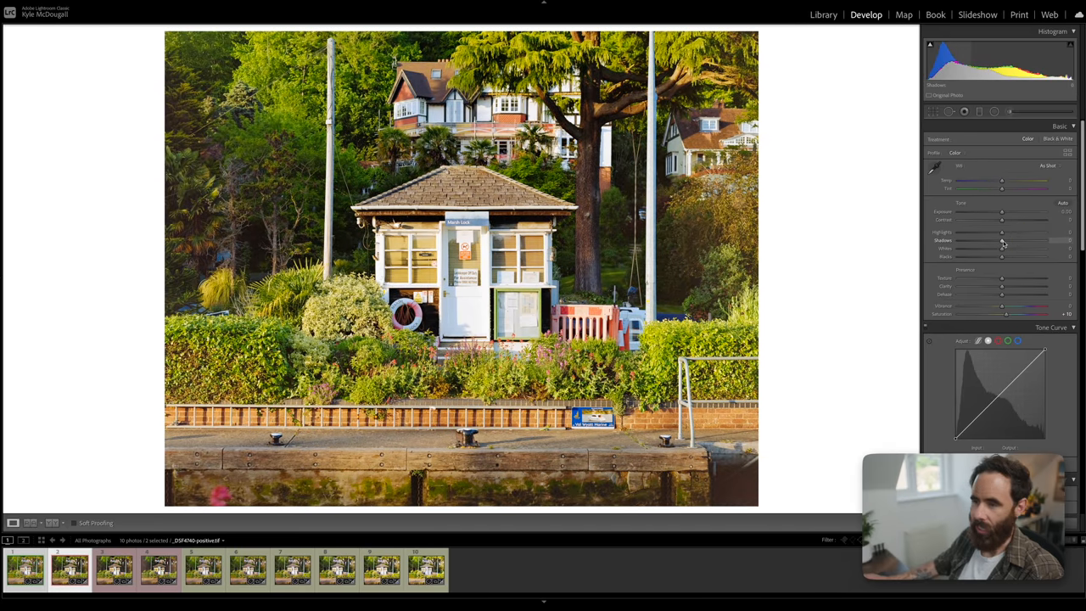
Lift the second negative's Shadows, then open the next bracketed frame from the filmstrip
drag(1001, 244, 1045, 244)
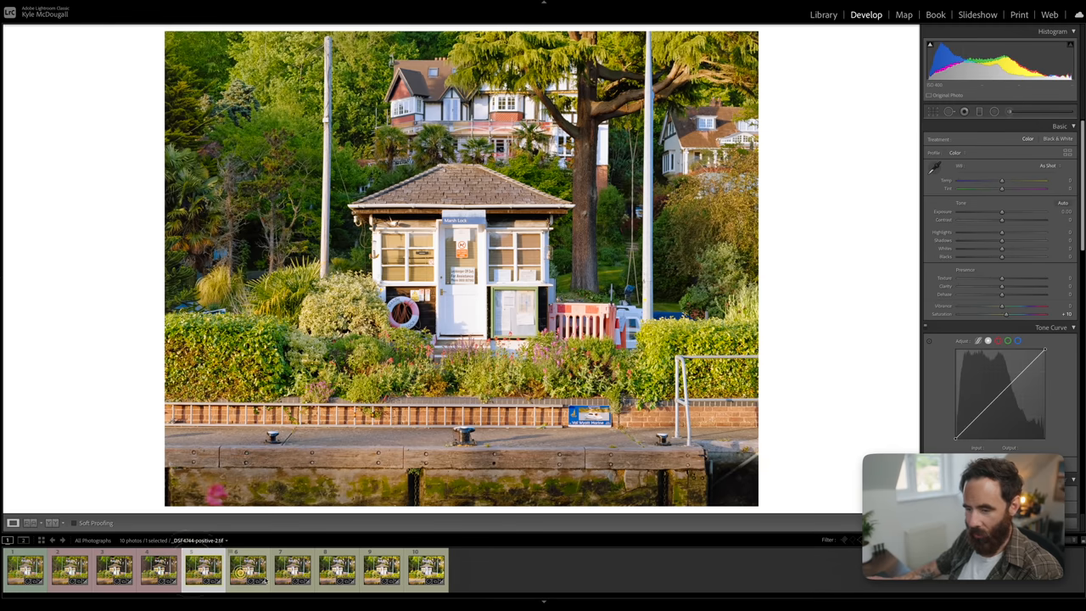
click(292, 570)
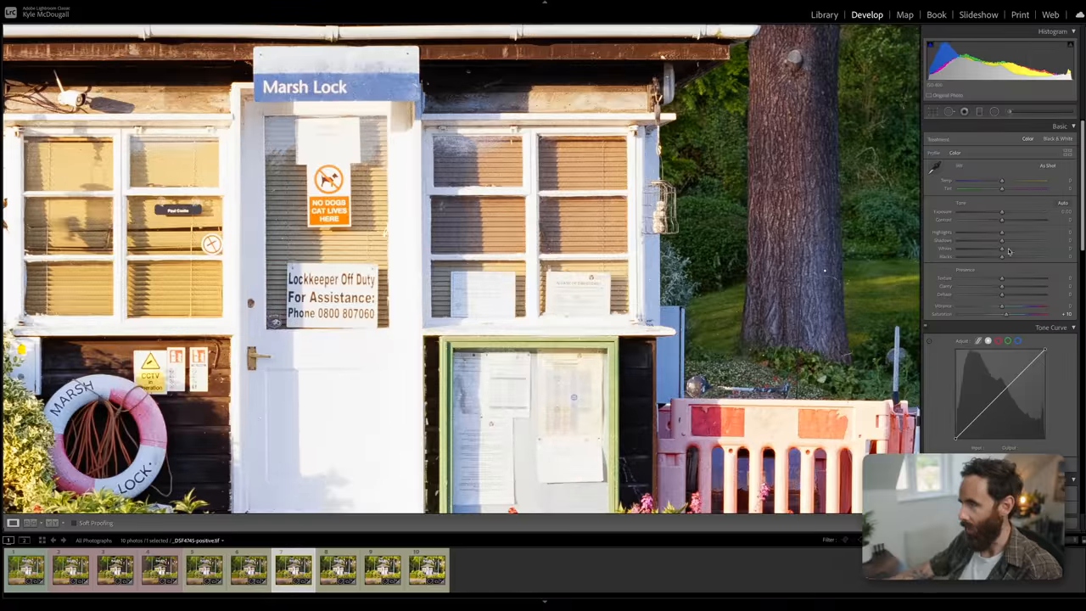
Drag the seventh negative's Highlights down to about -70
drag(1005, 232, 989, 233)
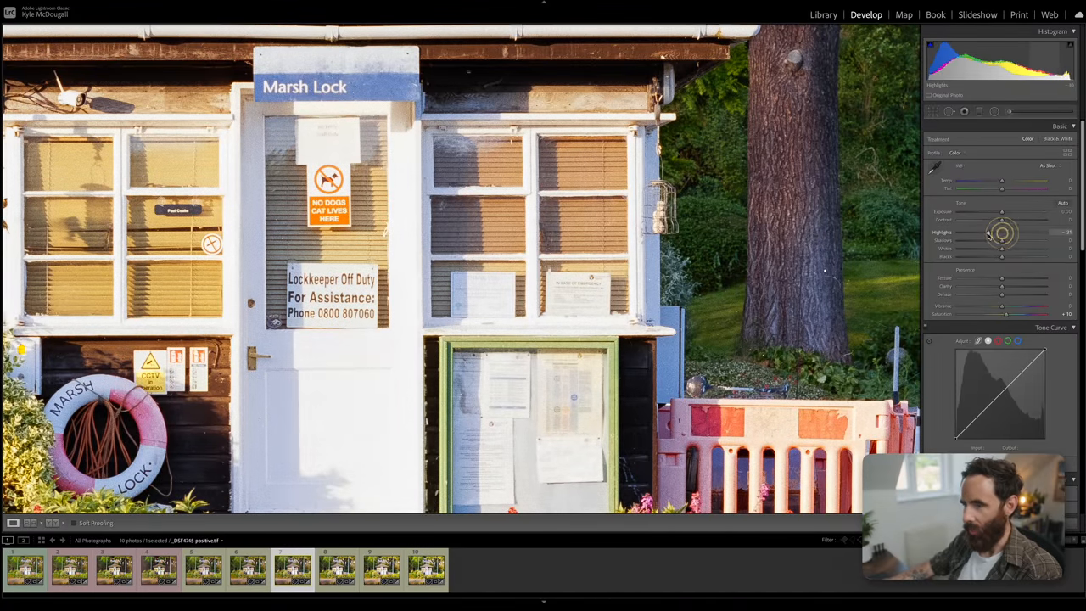
drag(1001, 233, 972, 232)
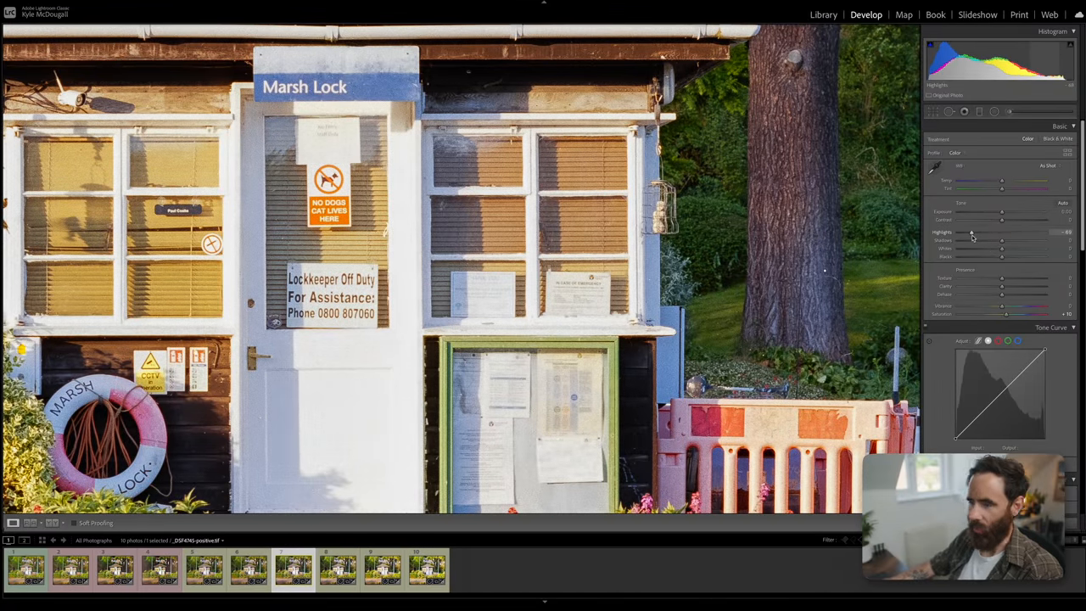
drag(973, 232, 971, 231)
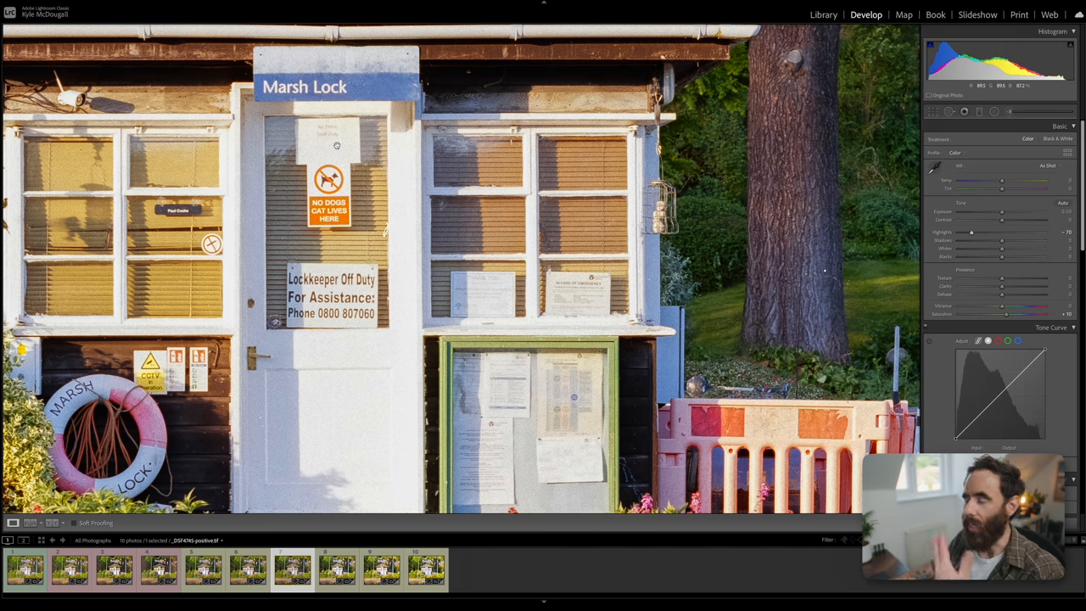